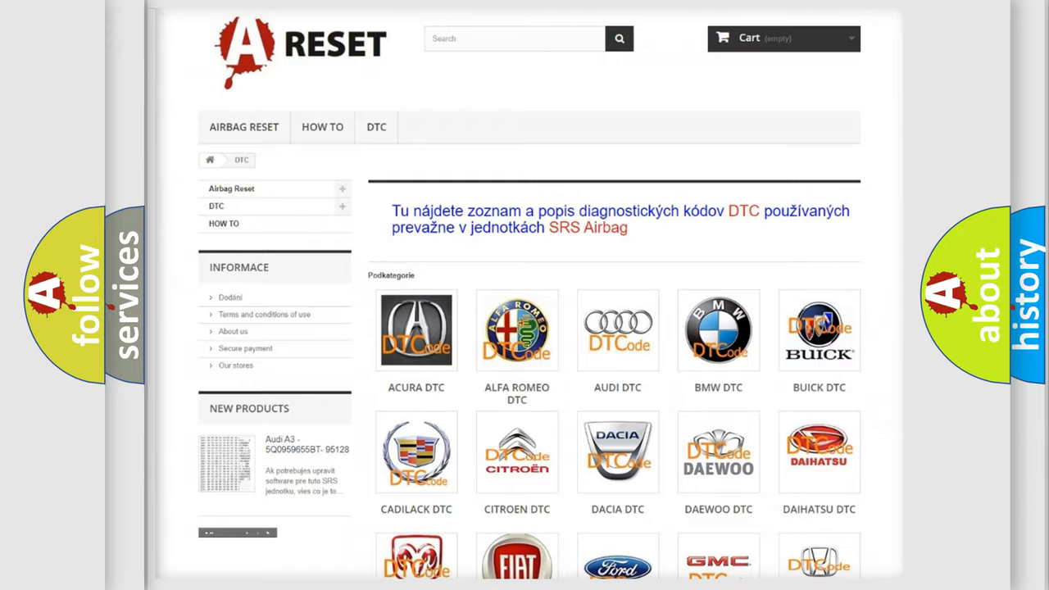
scroll("down", 3)
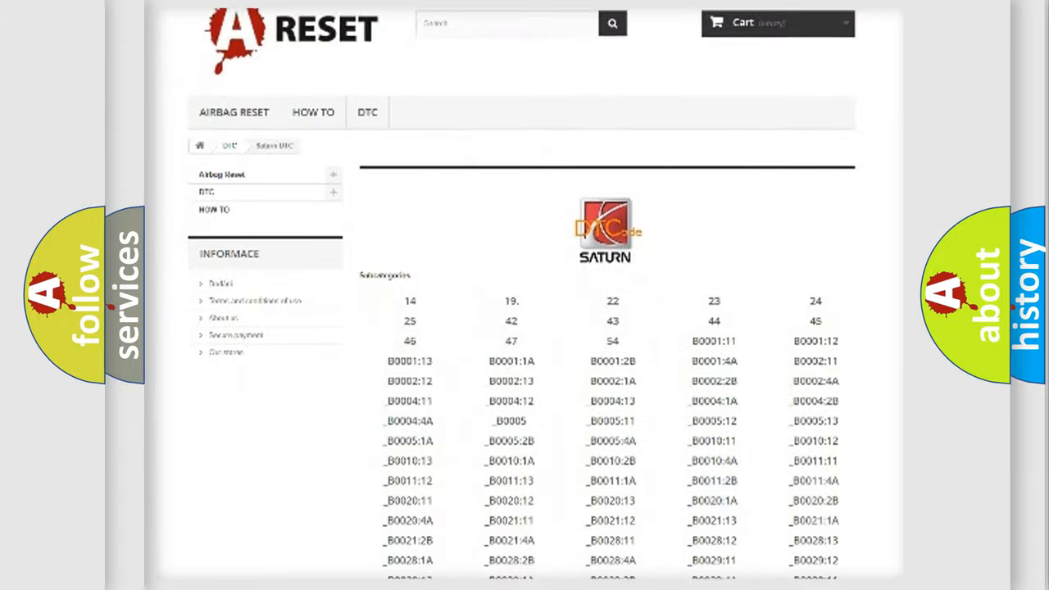
scroll("down", 3)
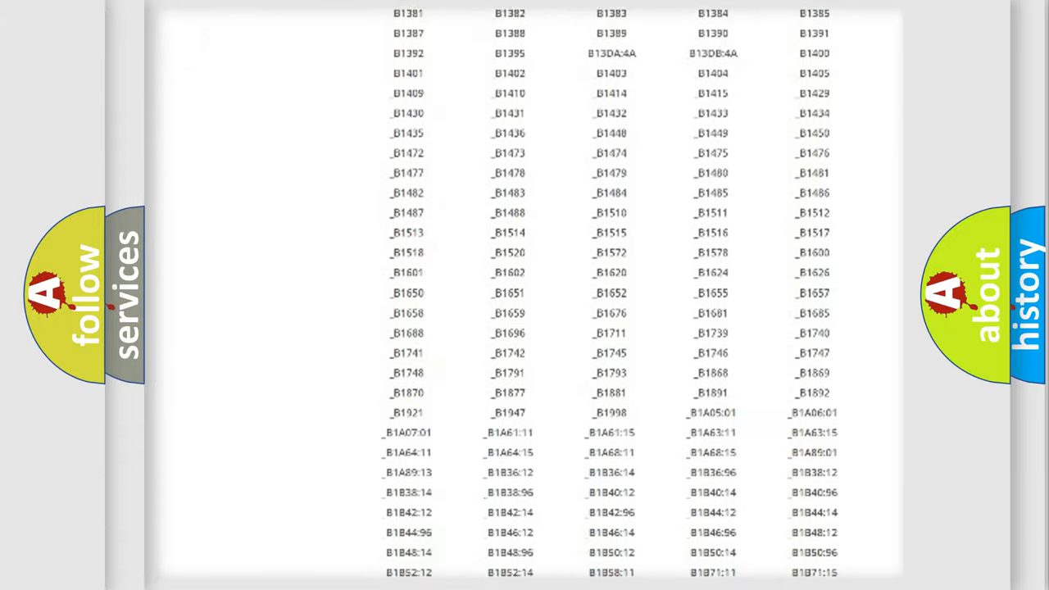